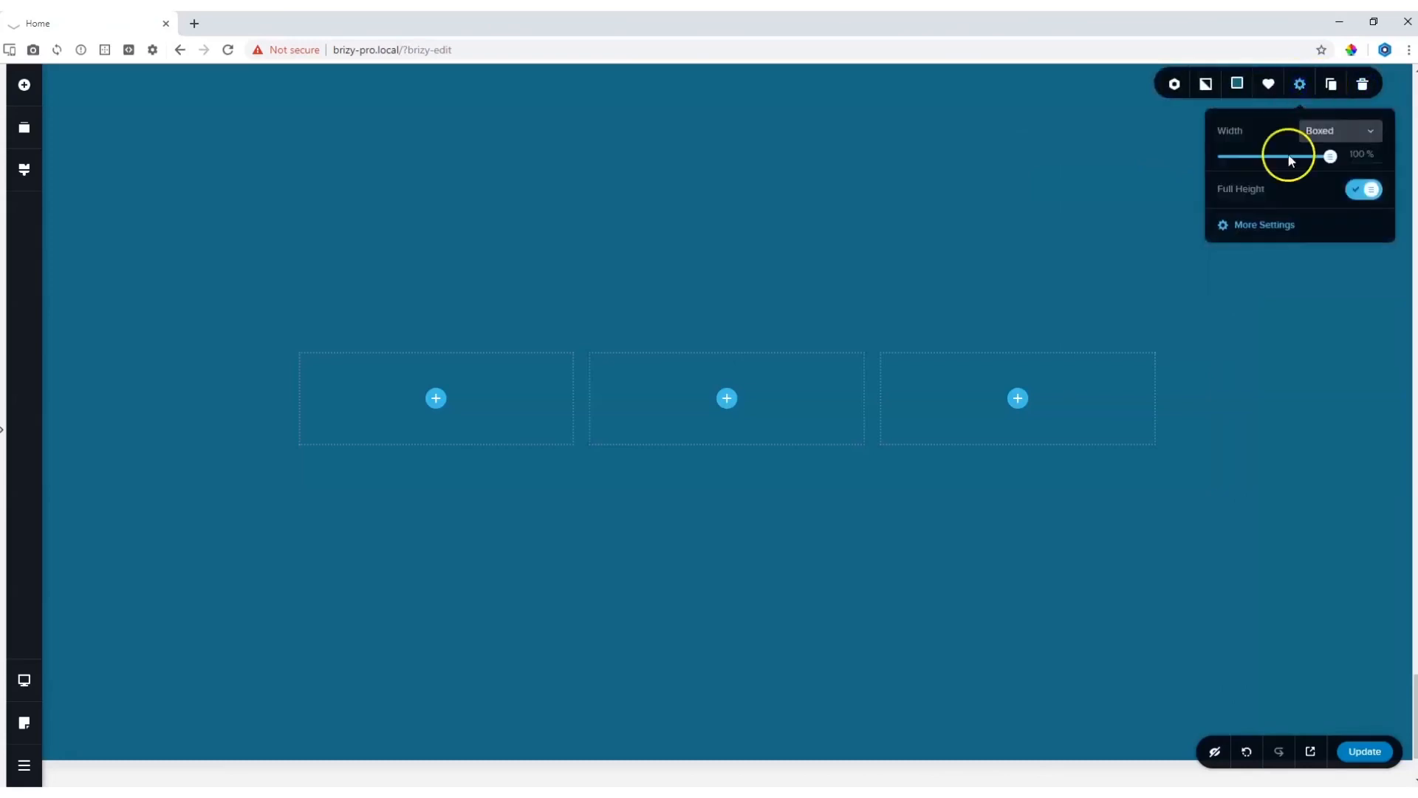
Step: Switch the section's padding to a uniform 75 px on all sides via More Settings
left_click(1263, 224)
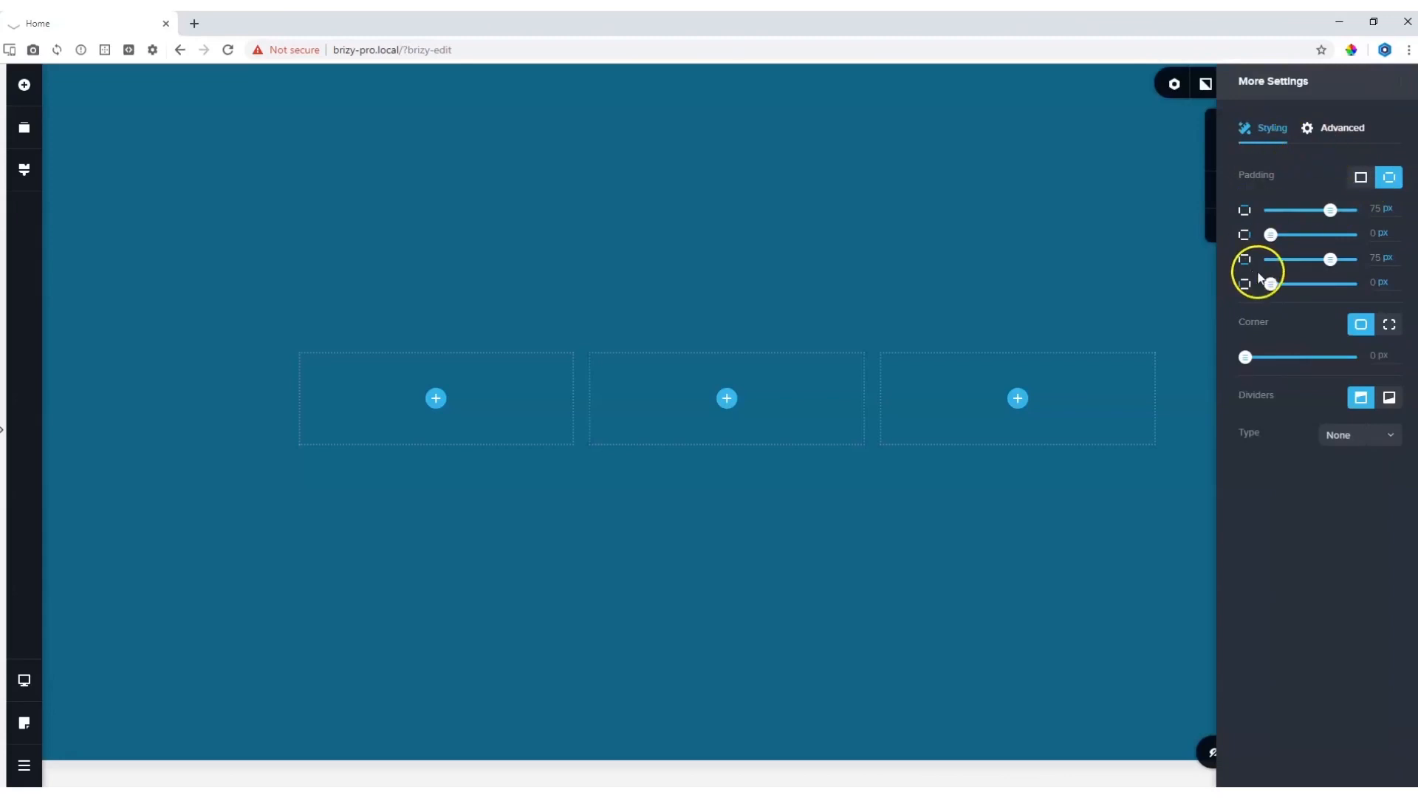
left_click(1360, 176)
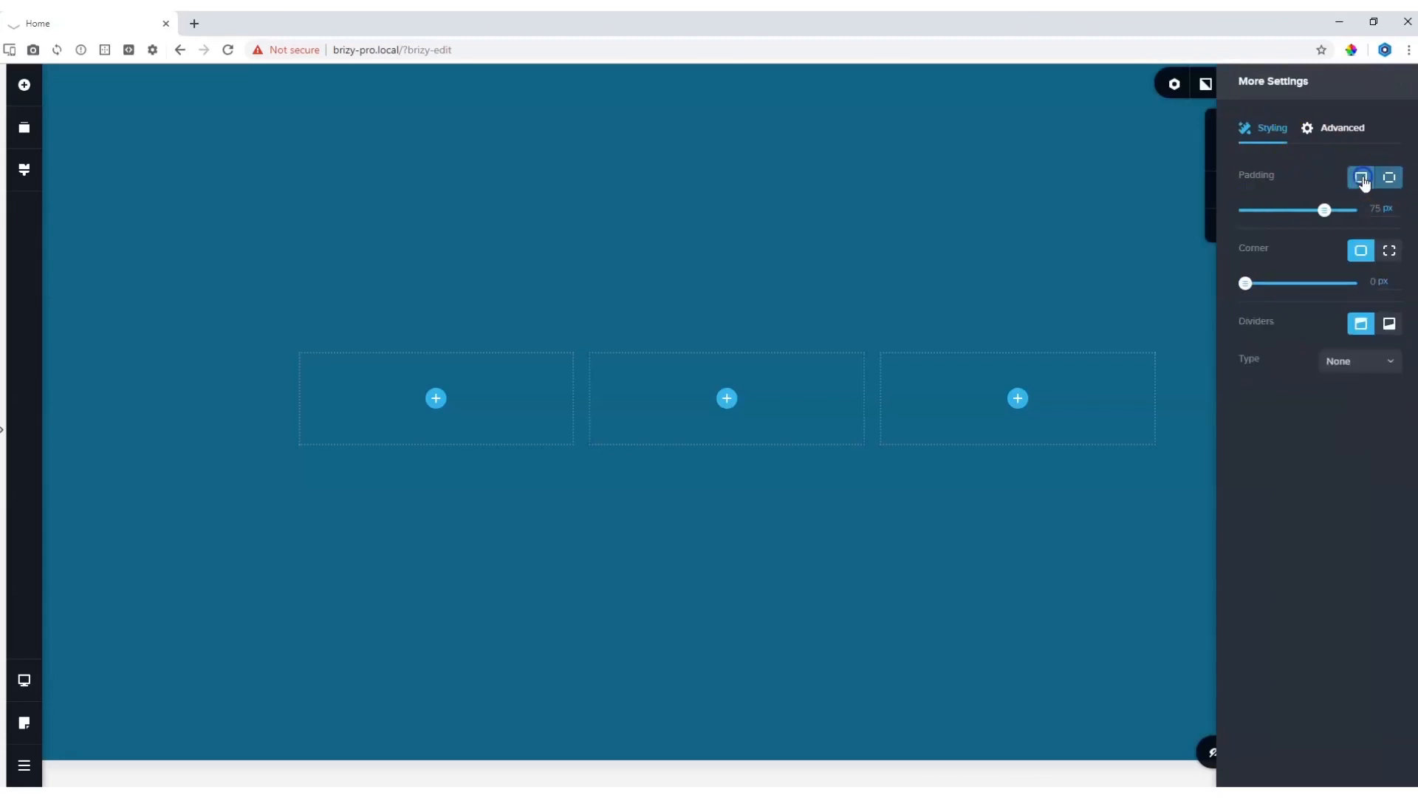
left_click(1389, 176)
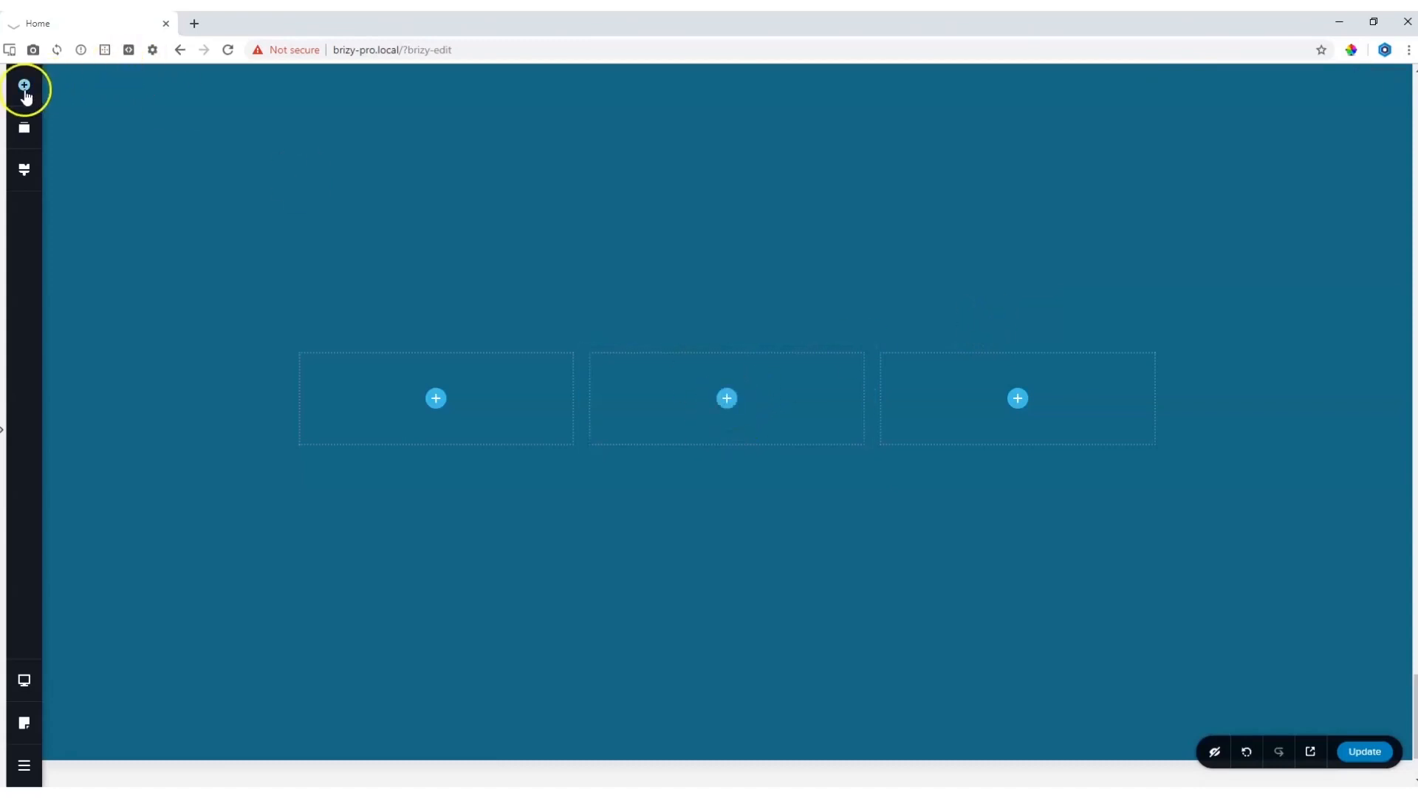
Step: Add an Image element to the middle column and pick the man's portrait from the Media Library
left_click(25, 84)
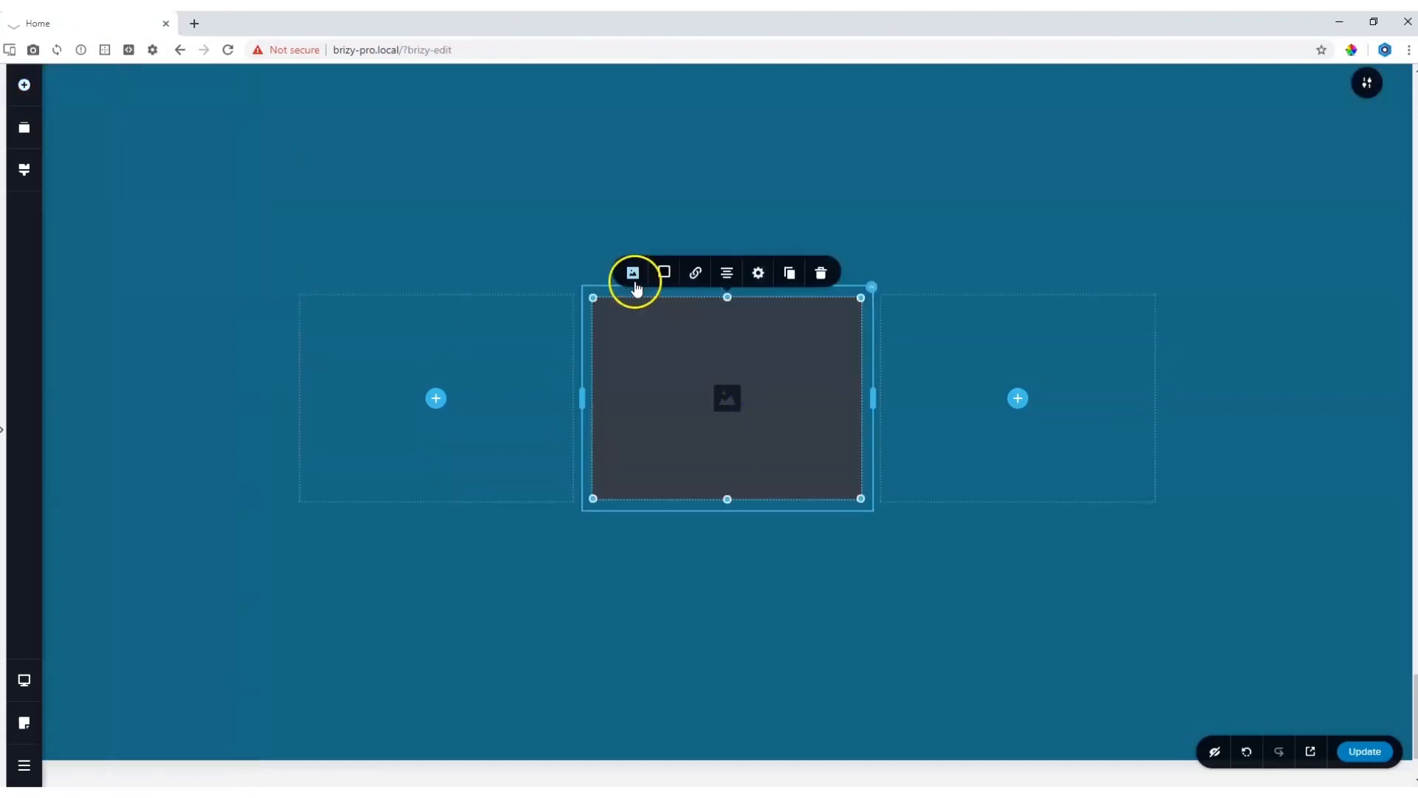
left_click(632, 271)
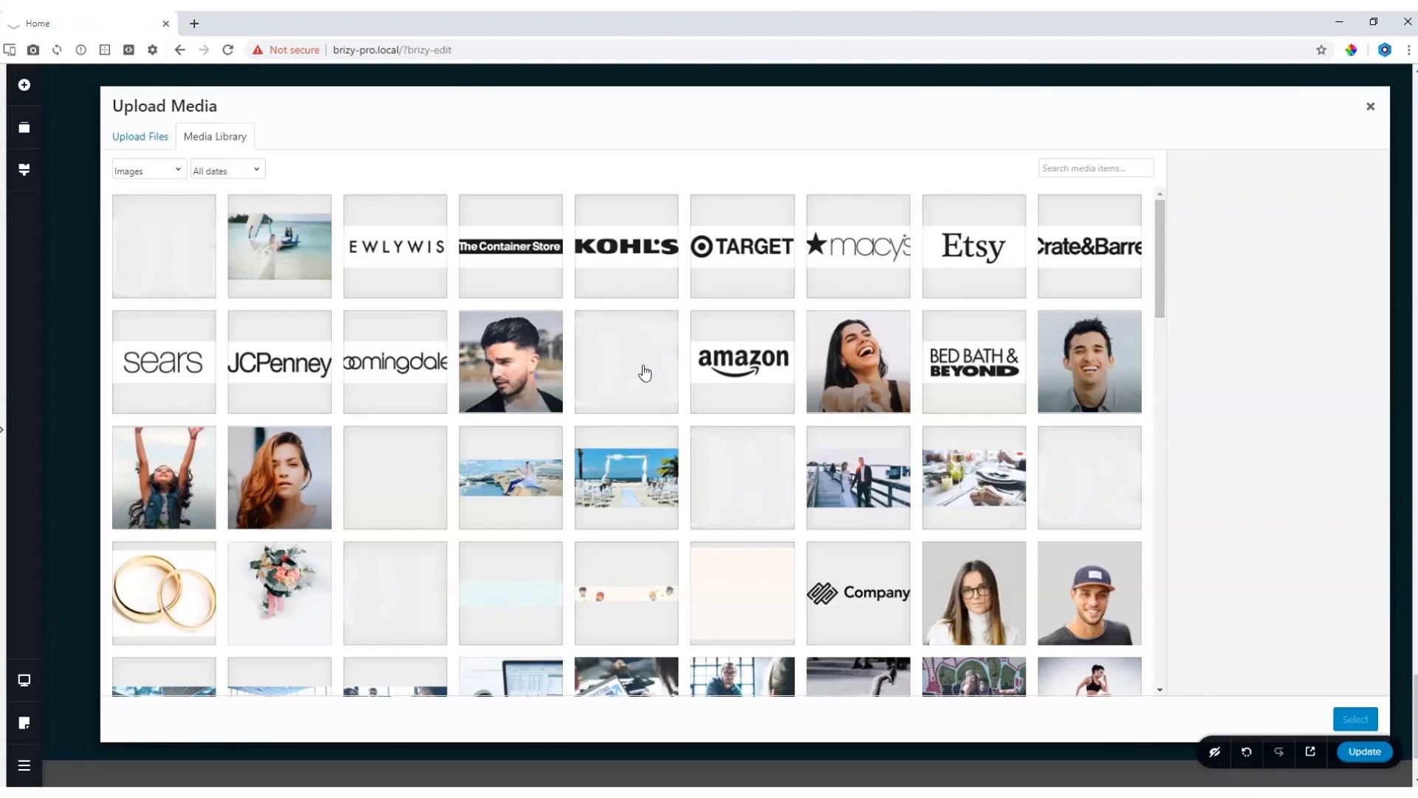
left_click(1369, 107)
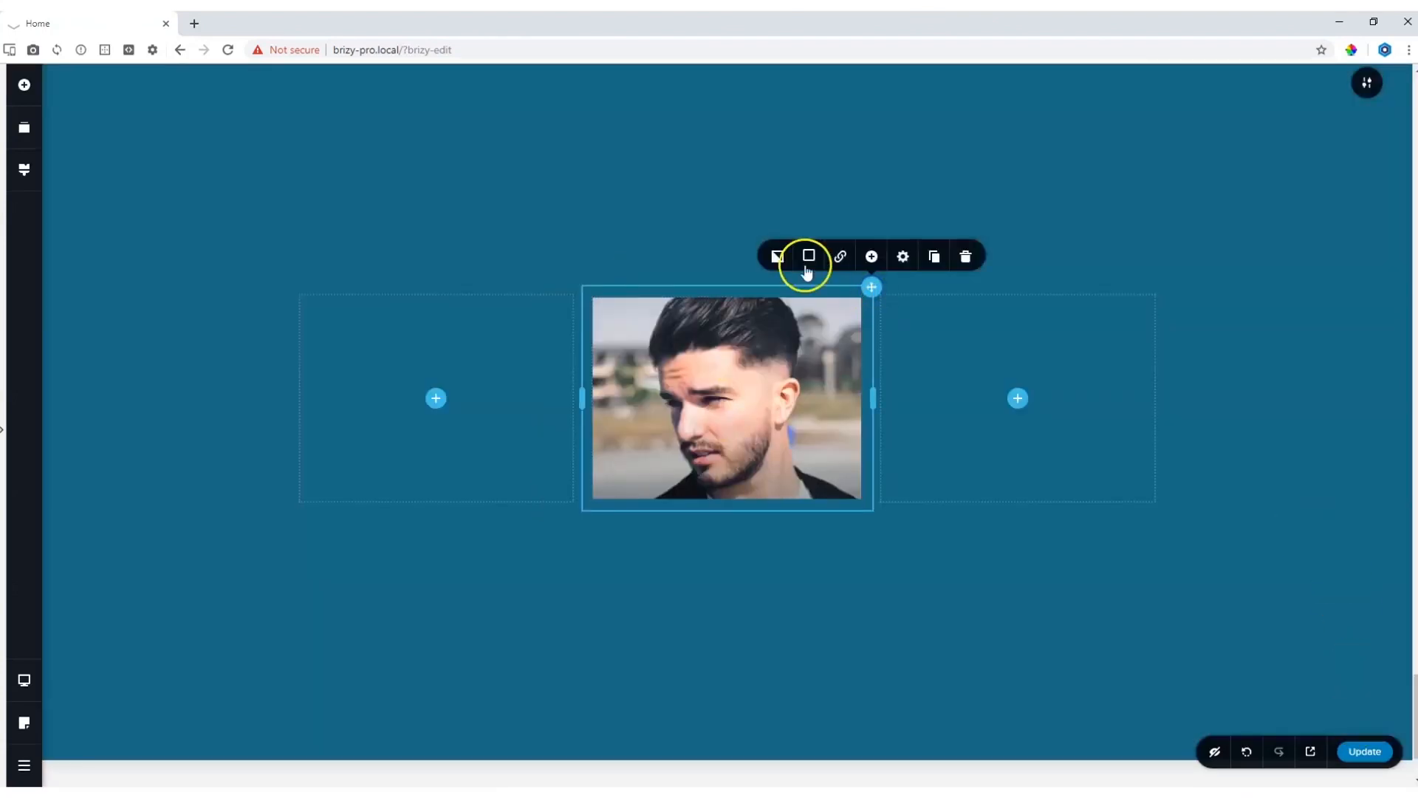
Step: Set the middle column's background color to white so the portrait sits in a white frame
left_click(809, 256)
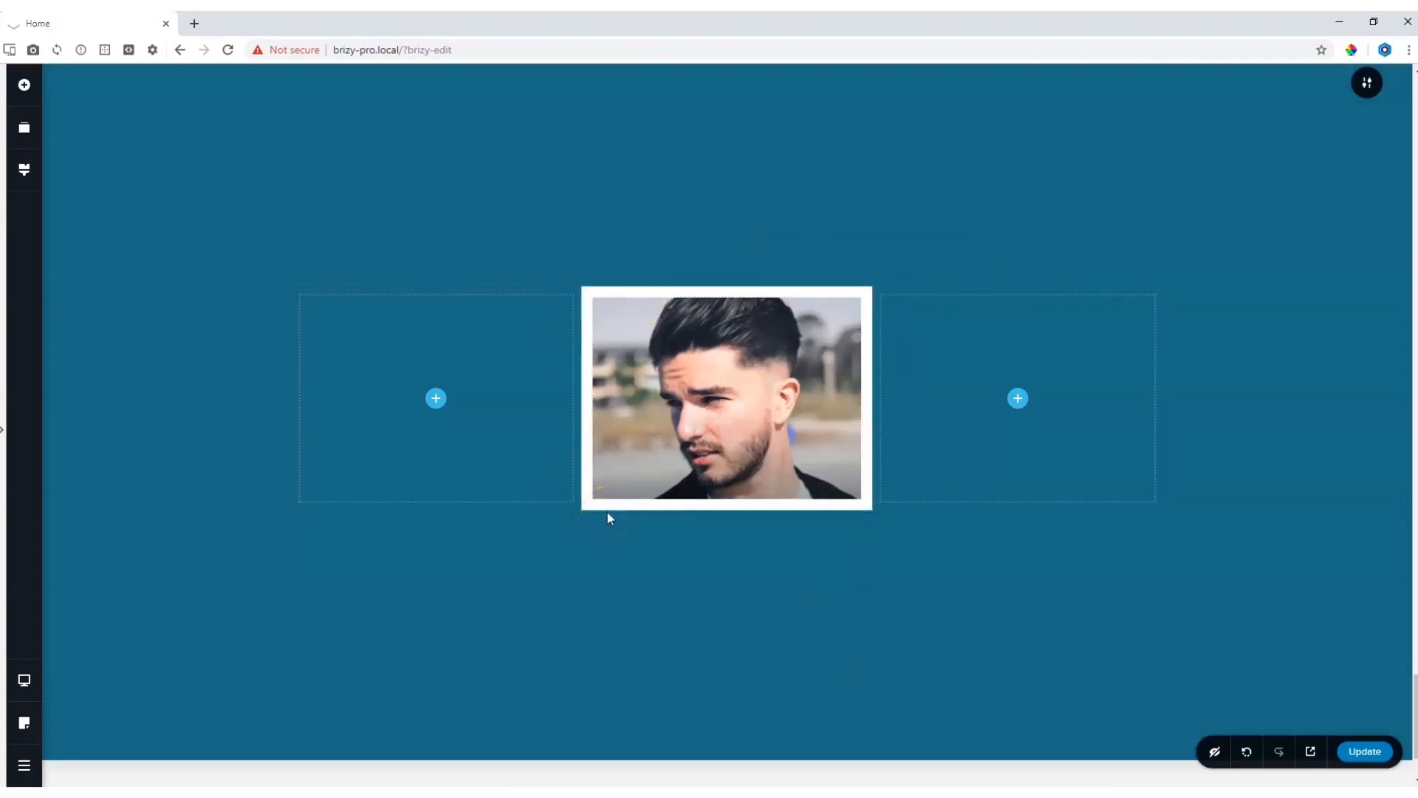
left_click(619, 516)
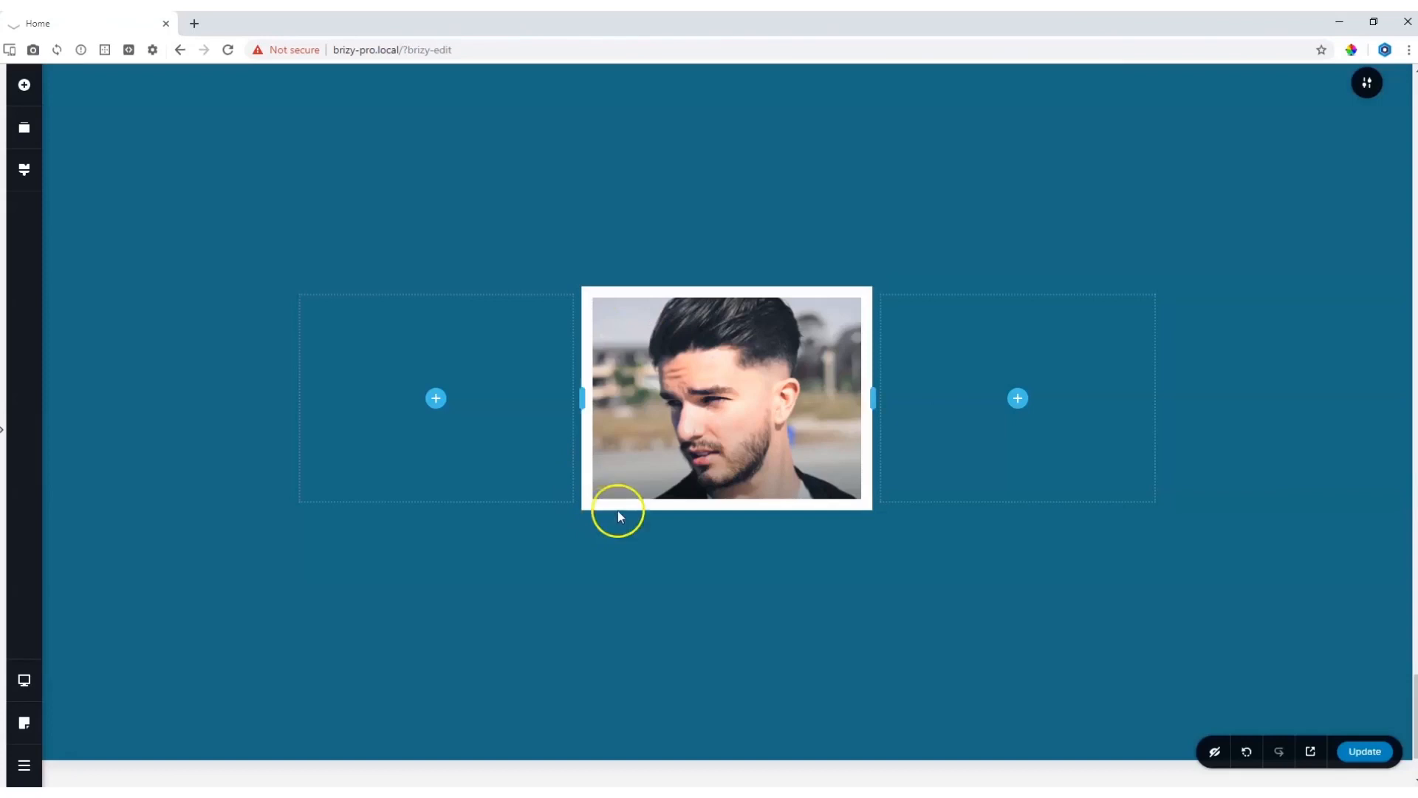
left_click(727, 400)
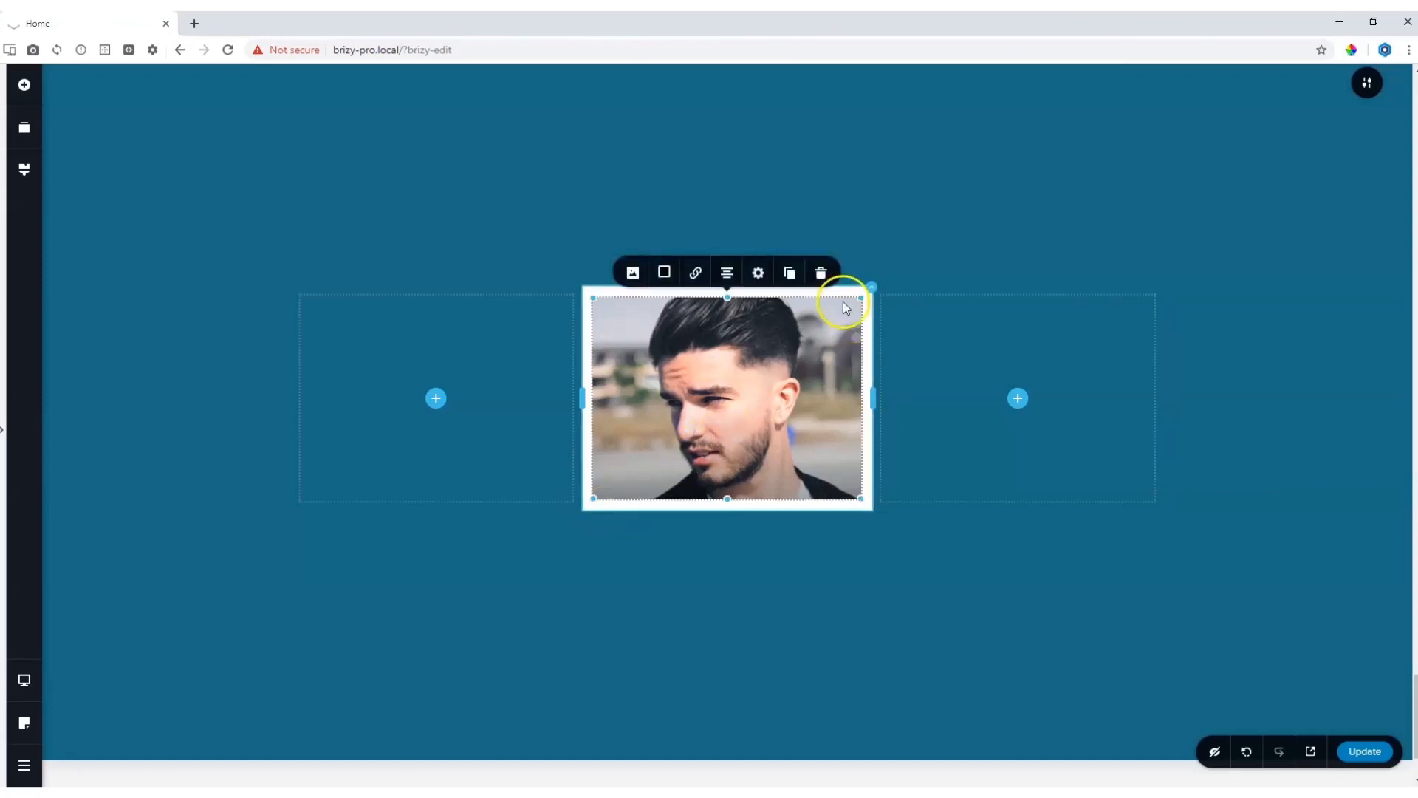
left_click(820, 272)
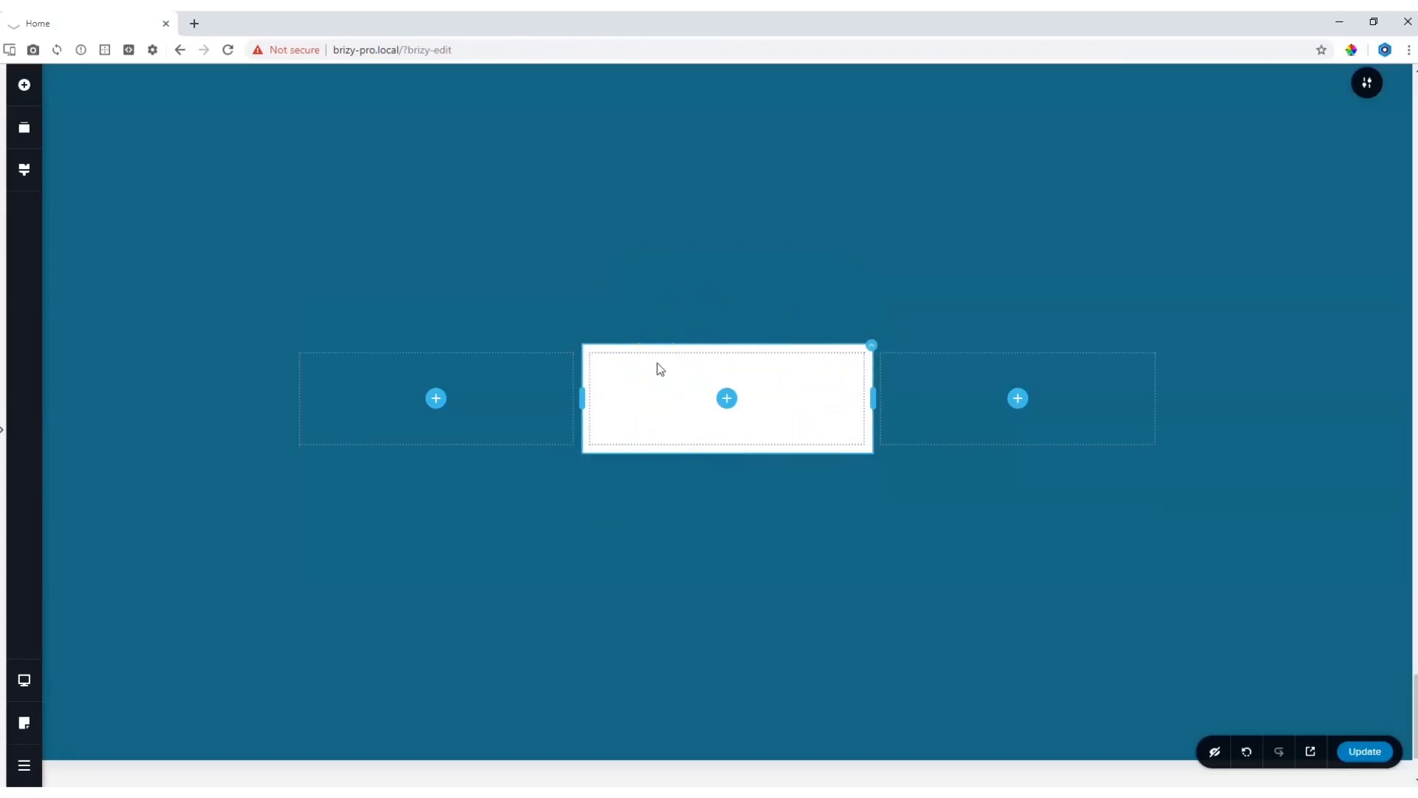
left_click(727, 397)
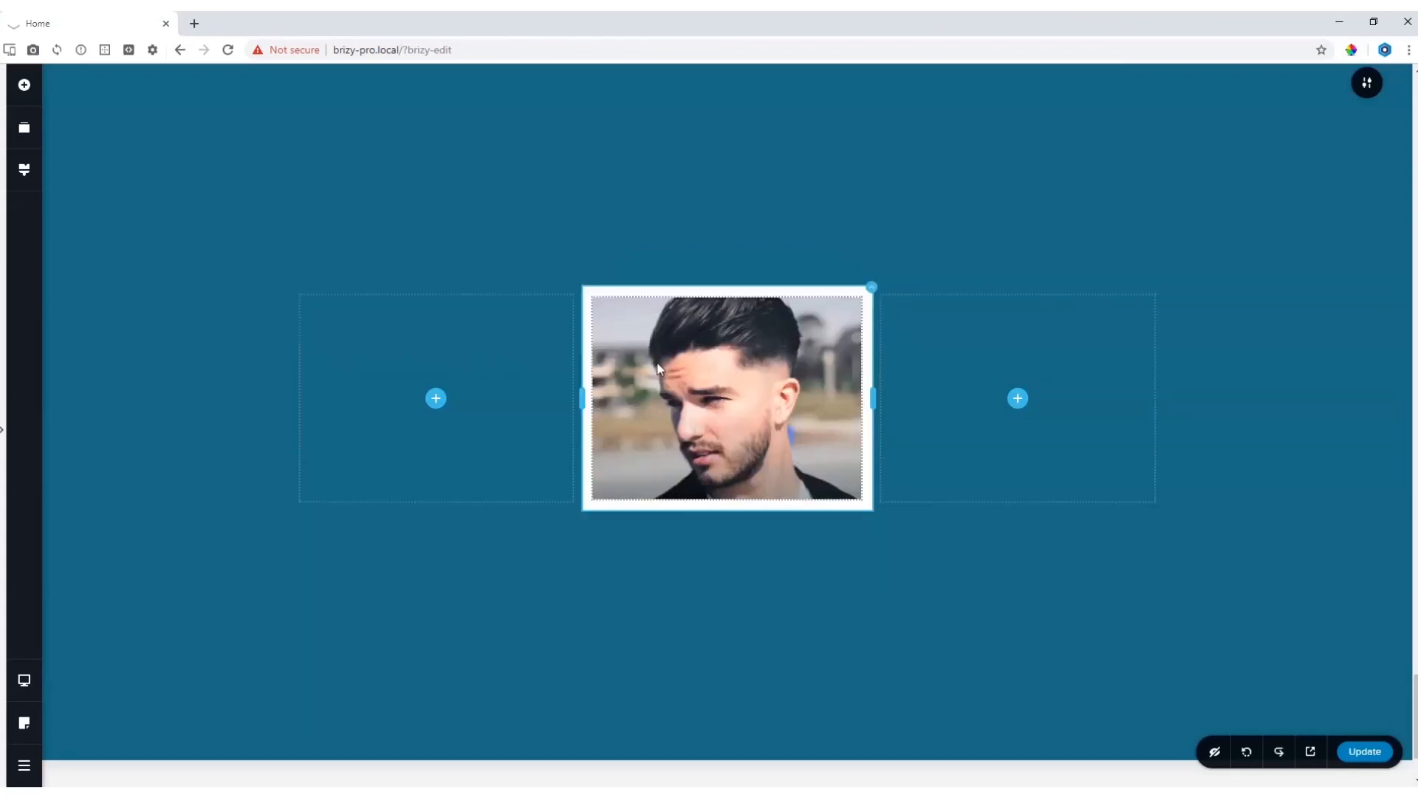
mouse_move(873, 281)
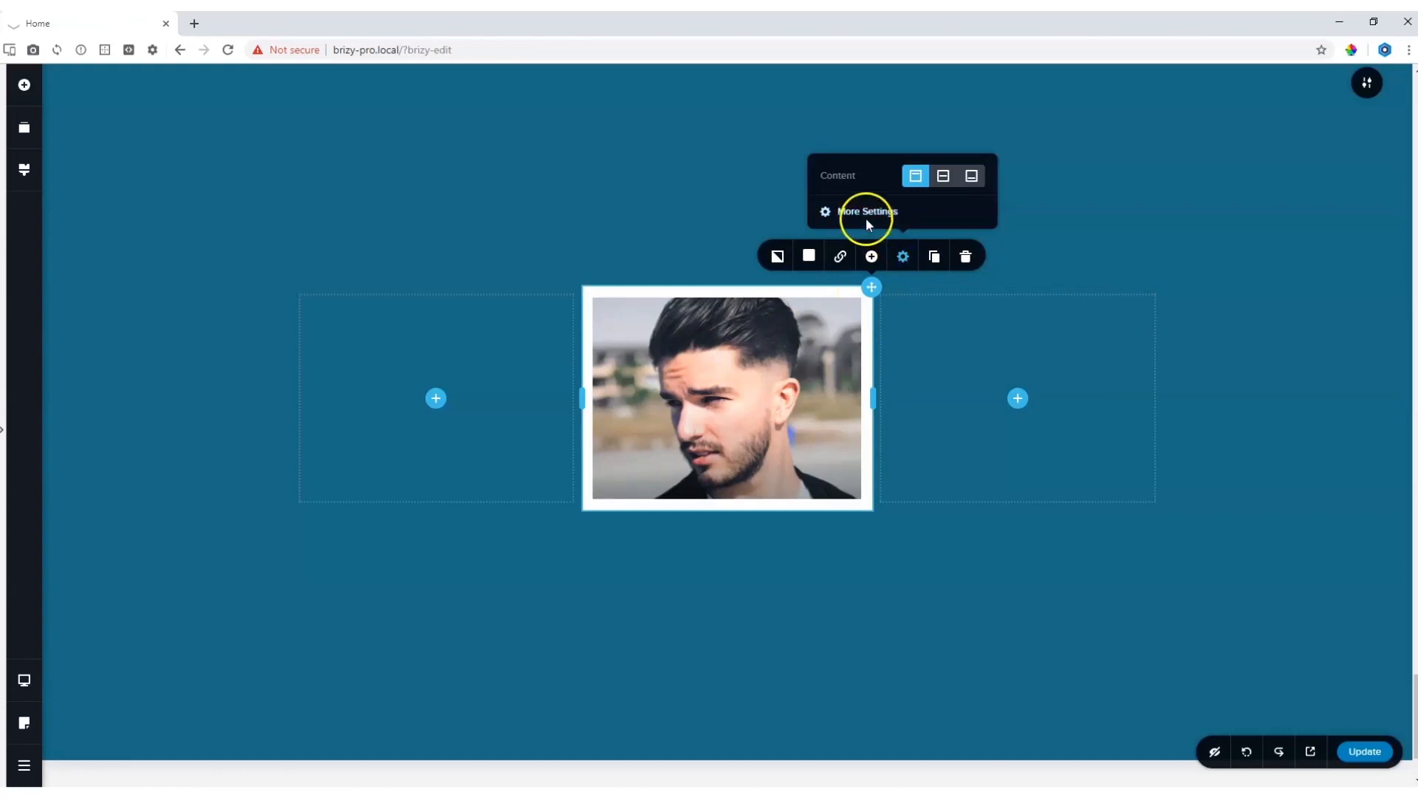
Step: Switch the middle column's padding to a uniform 15 px on every side
left_click(866, 211)
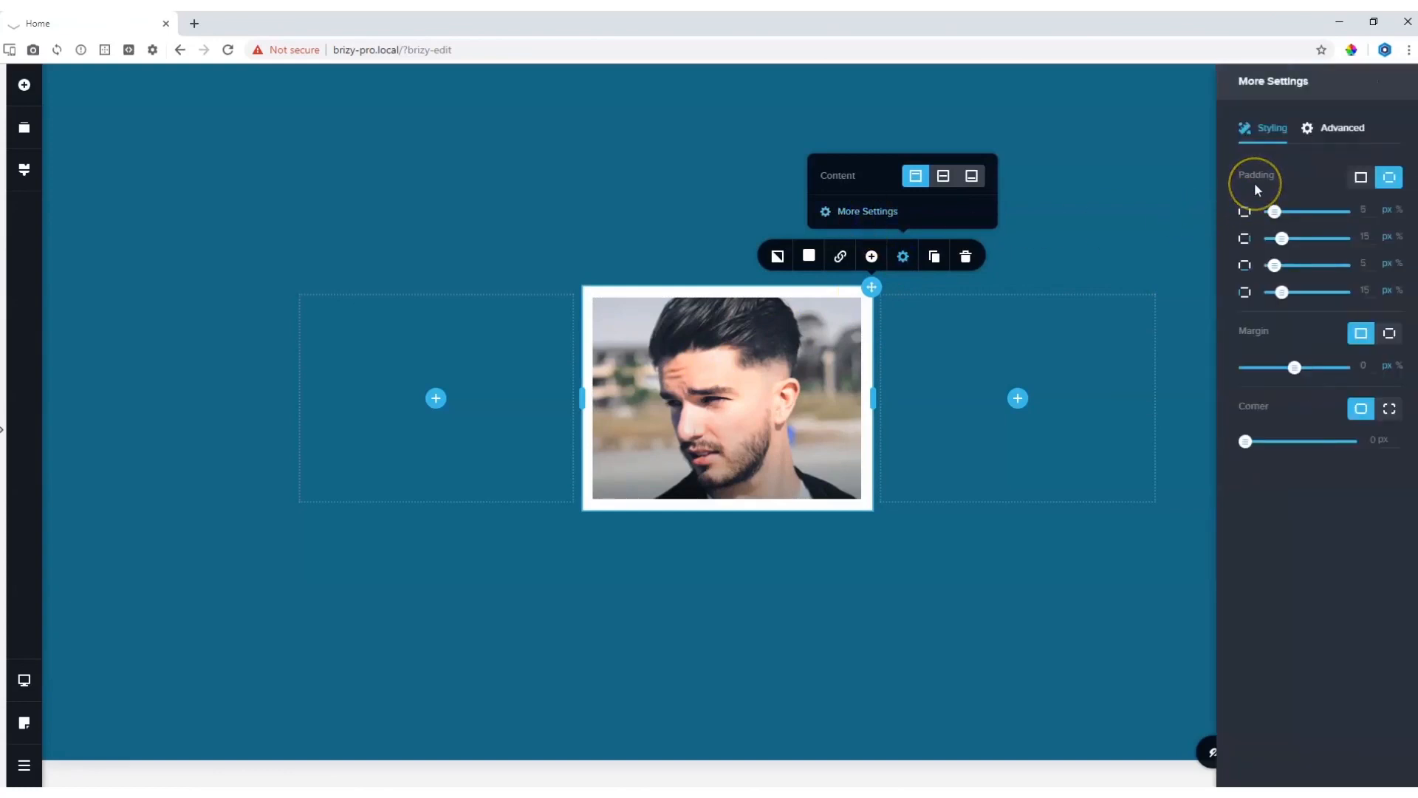
mouse_move(1321, 237)
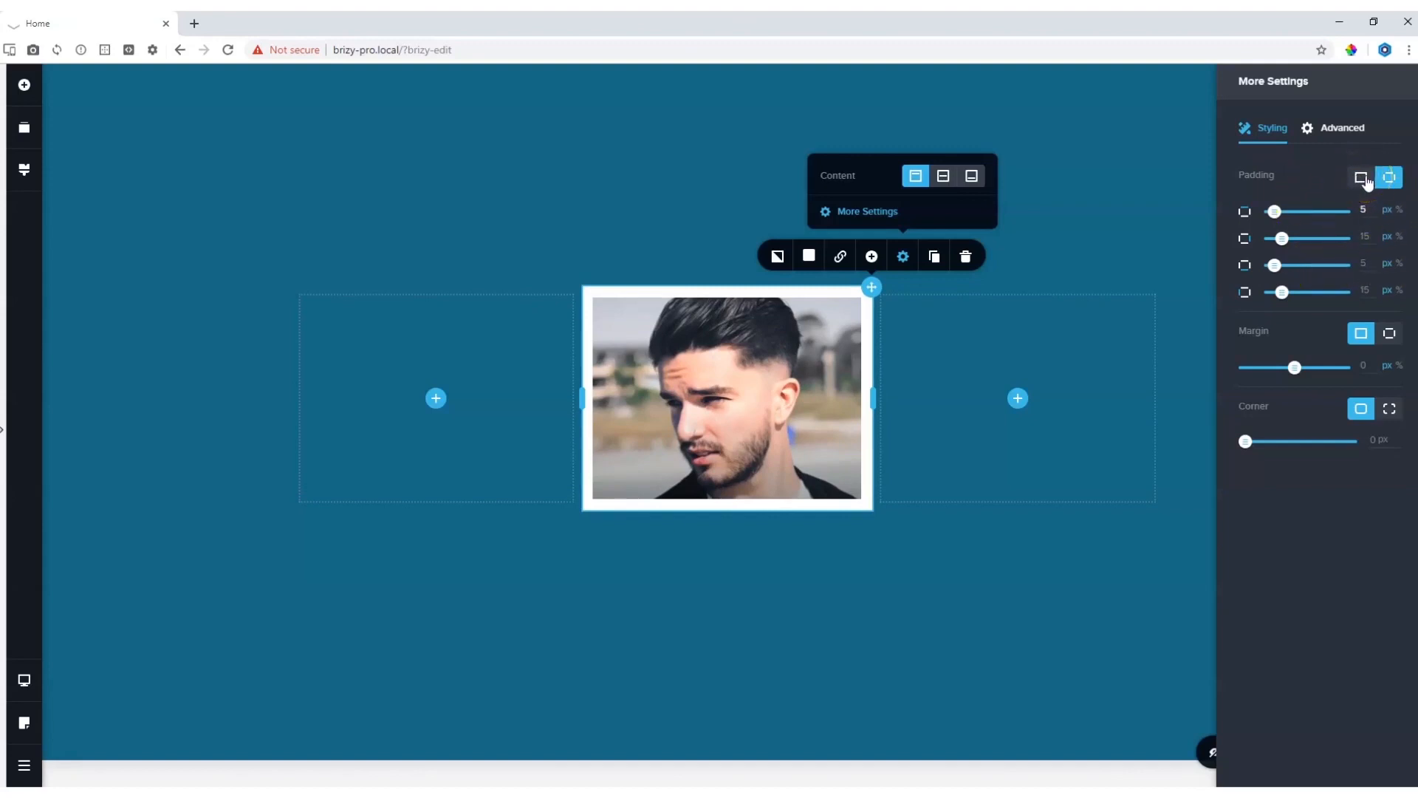
left_click(1361, 177)
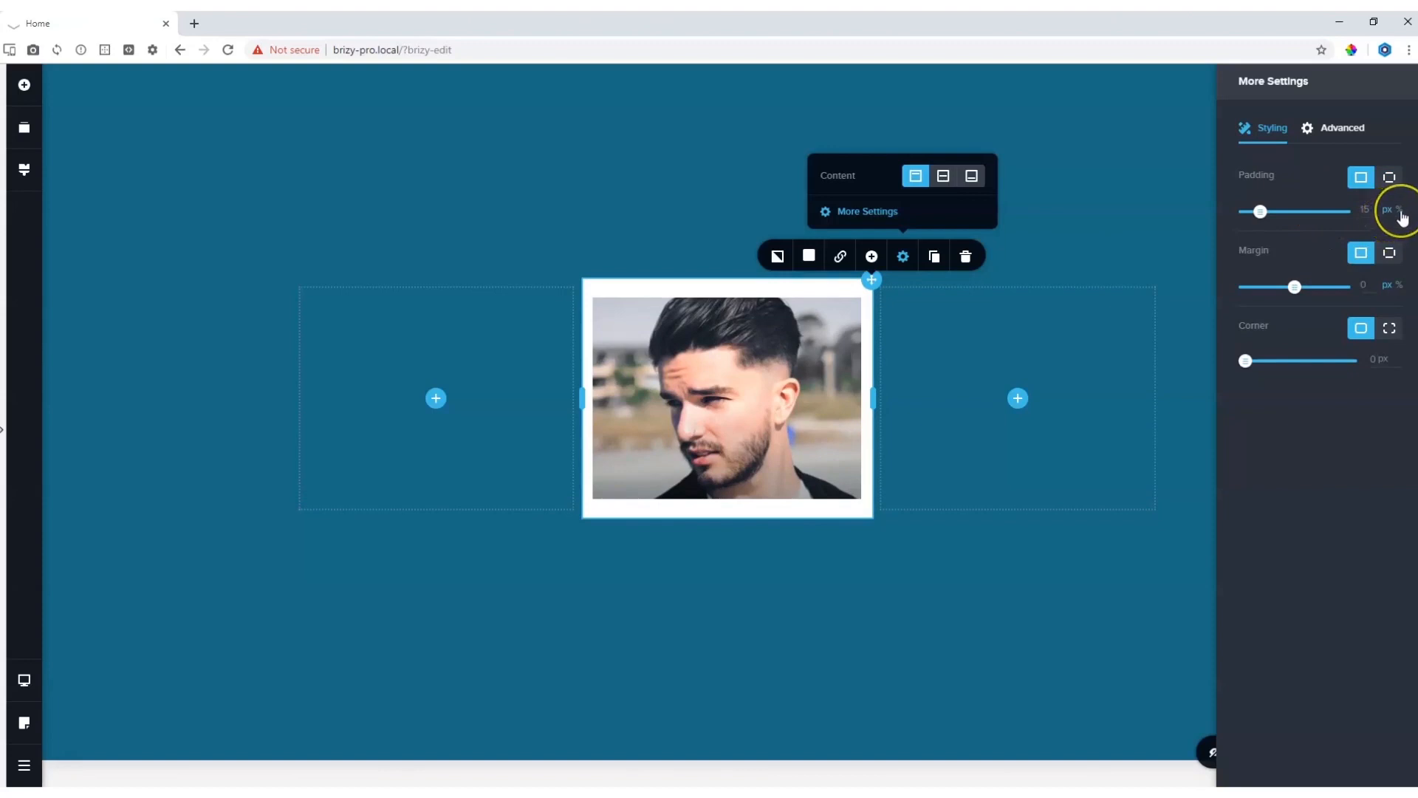
mouse_move(759, 268)
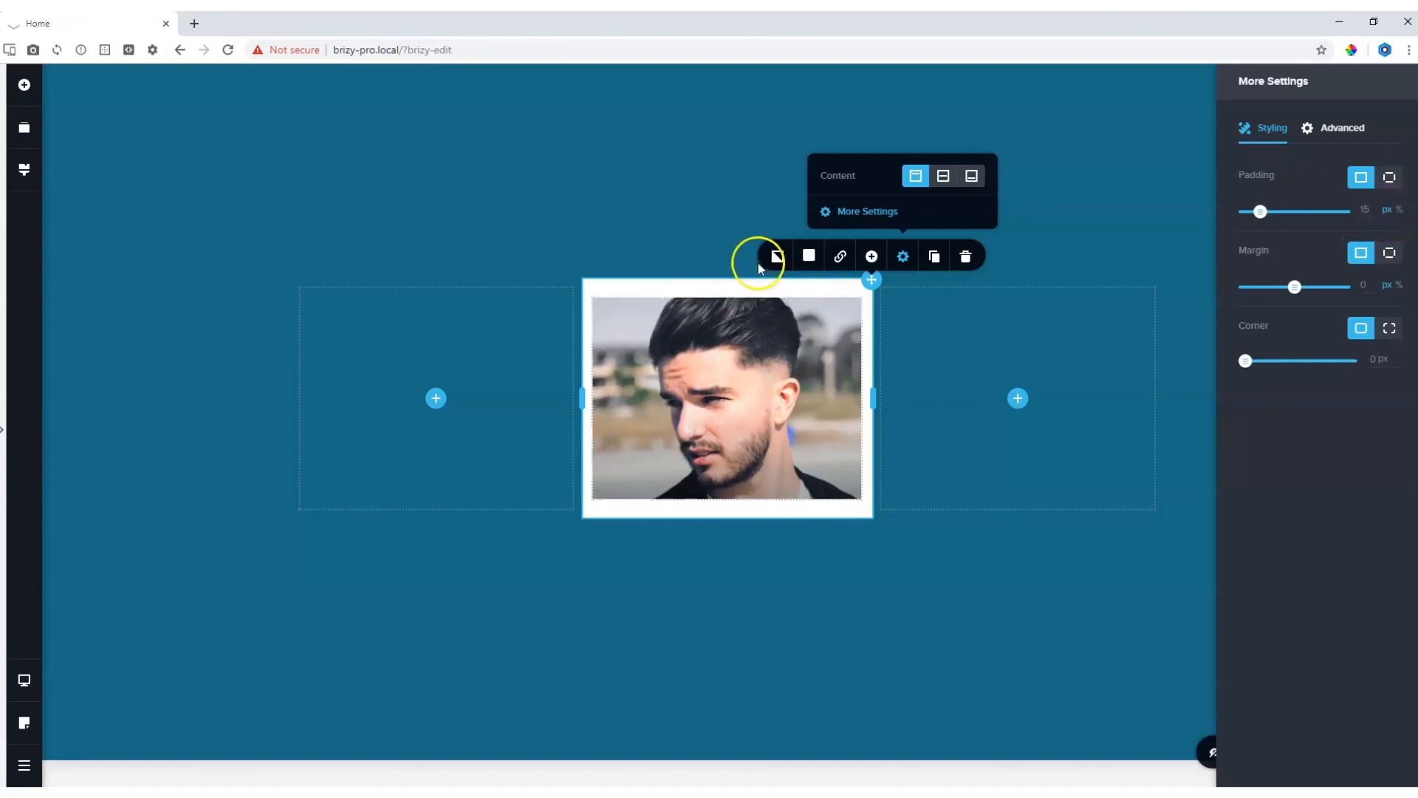
mouse_move(724, 514)
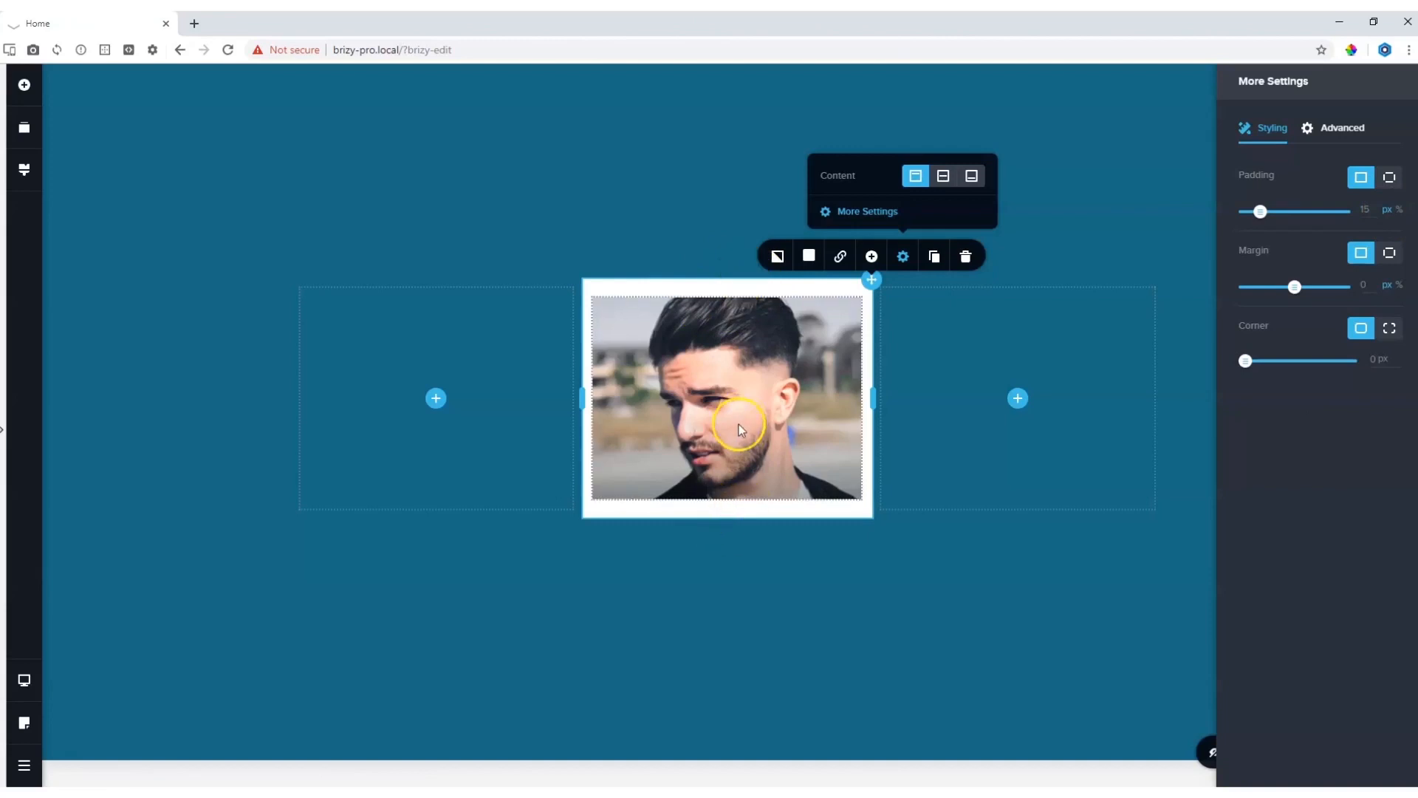
mouse_move(957, 372)
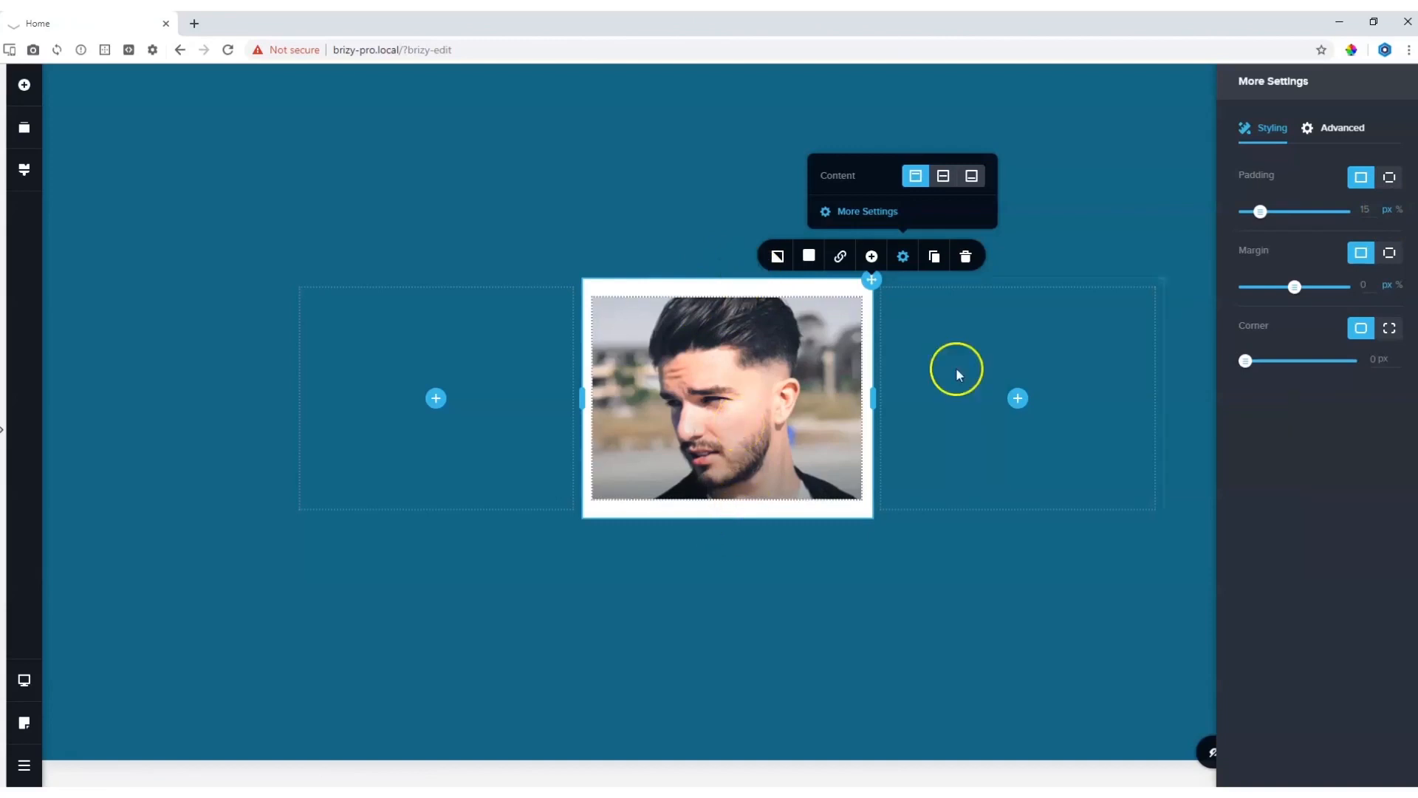
mouse_move(757, 391)
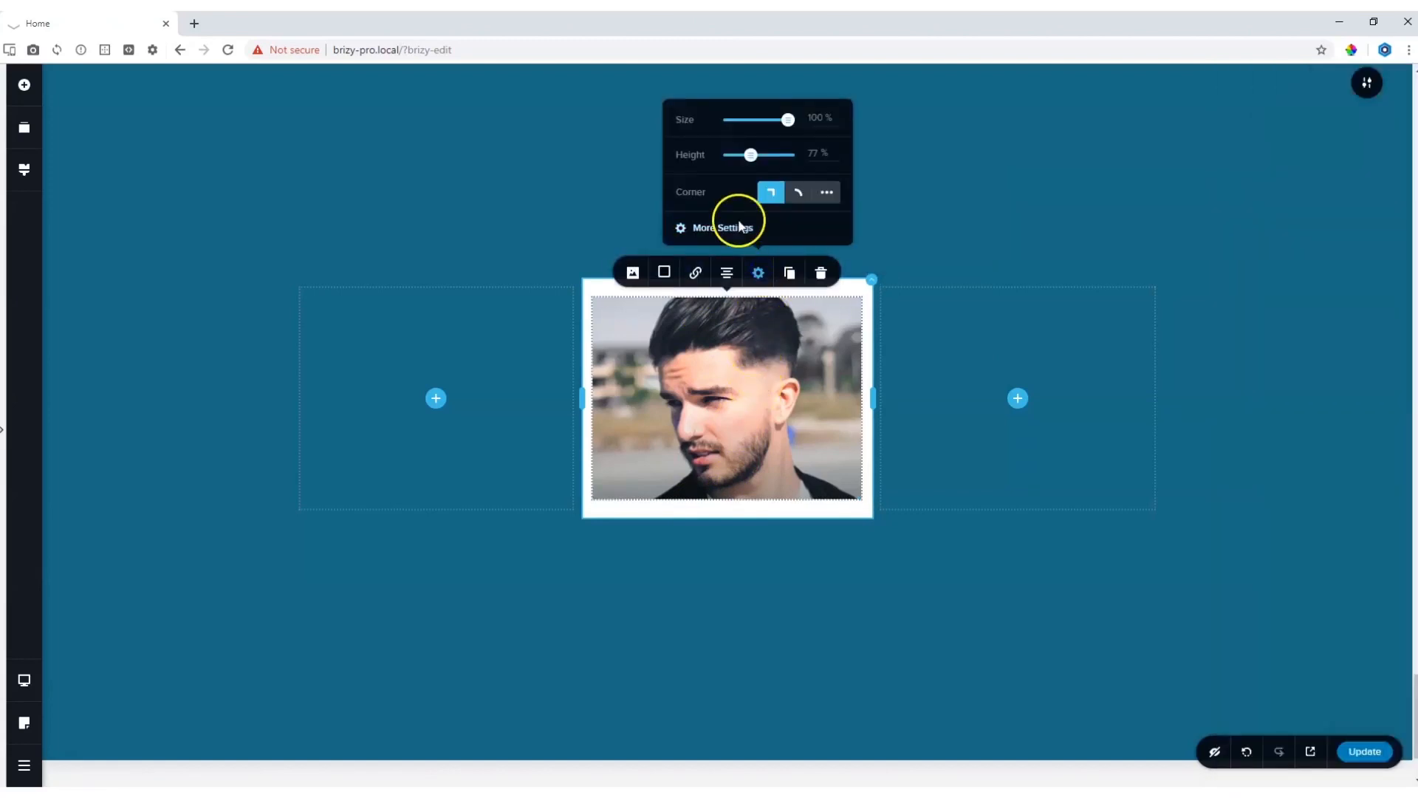
Step: Switch the portrait image's margin to a uniform 0 px on every side
left_click(722, 228)
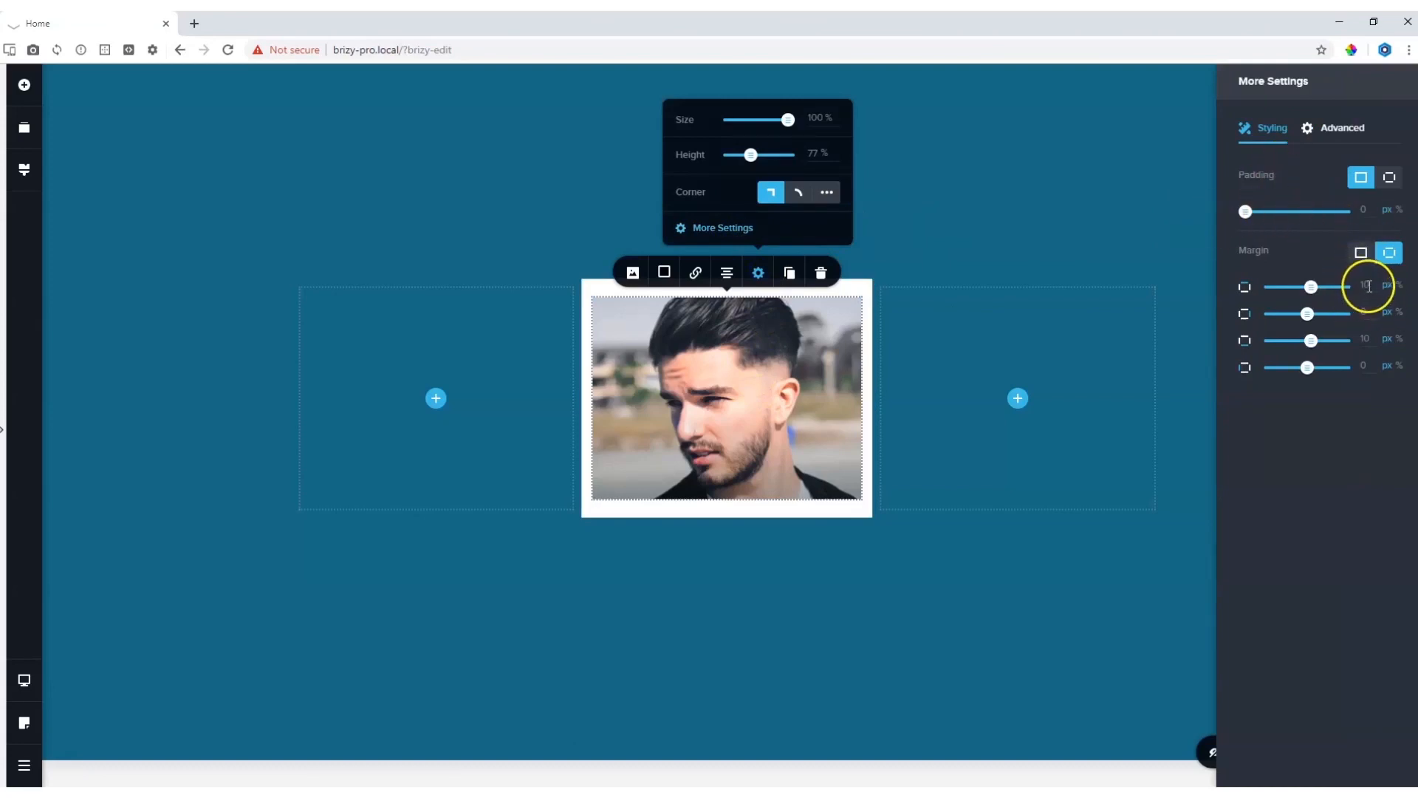
mouse_move(1364, 340)
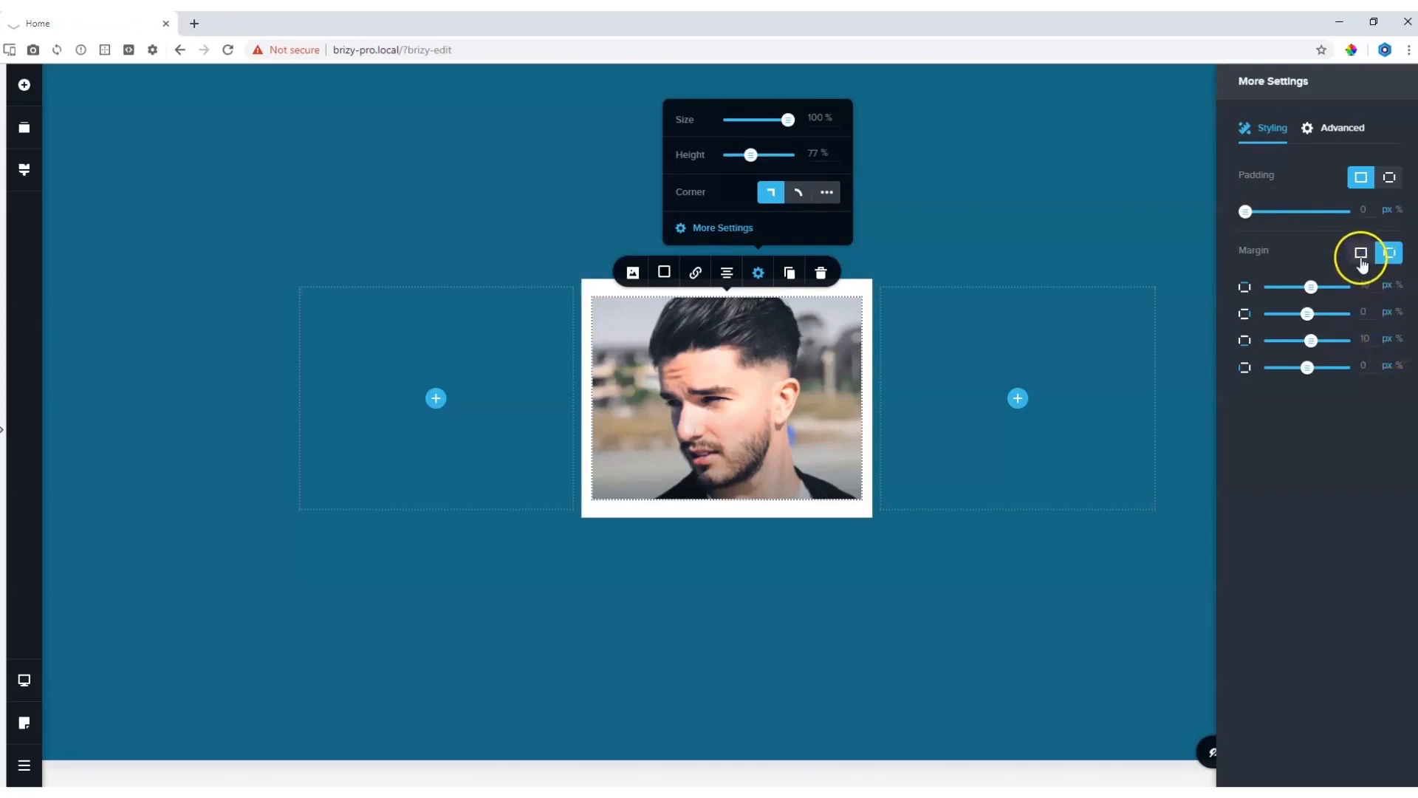
left_click(1360, 253)
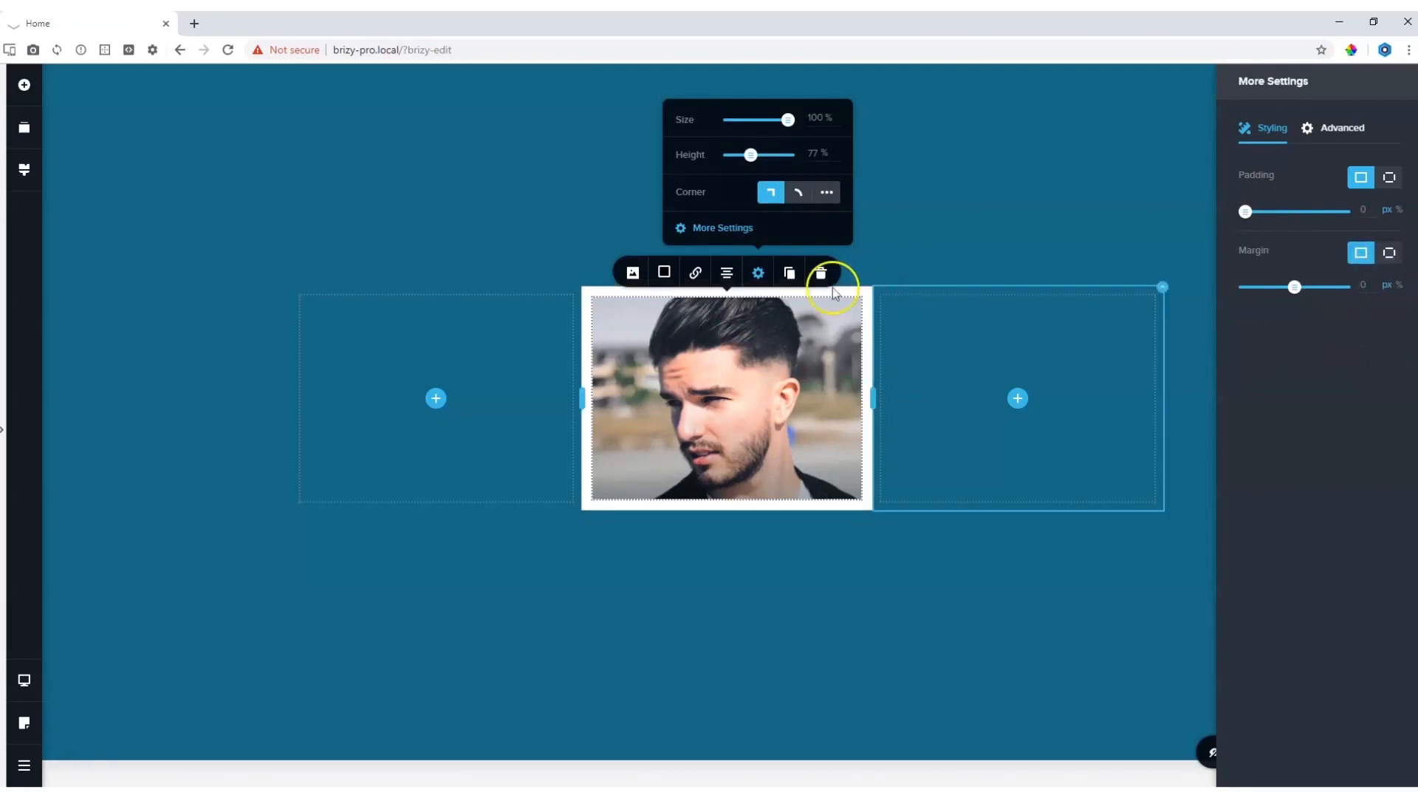
mouse_move(1138, 353)
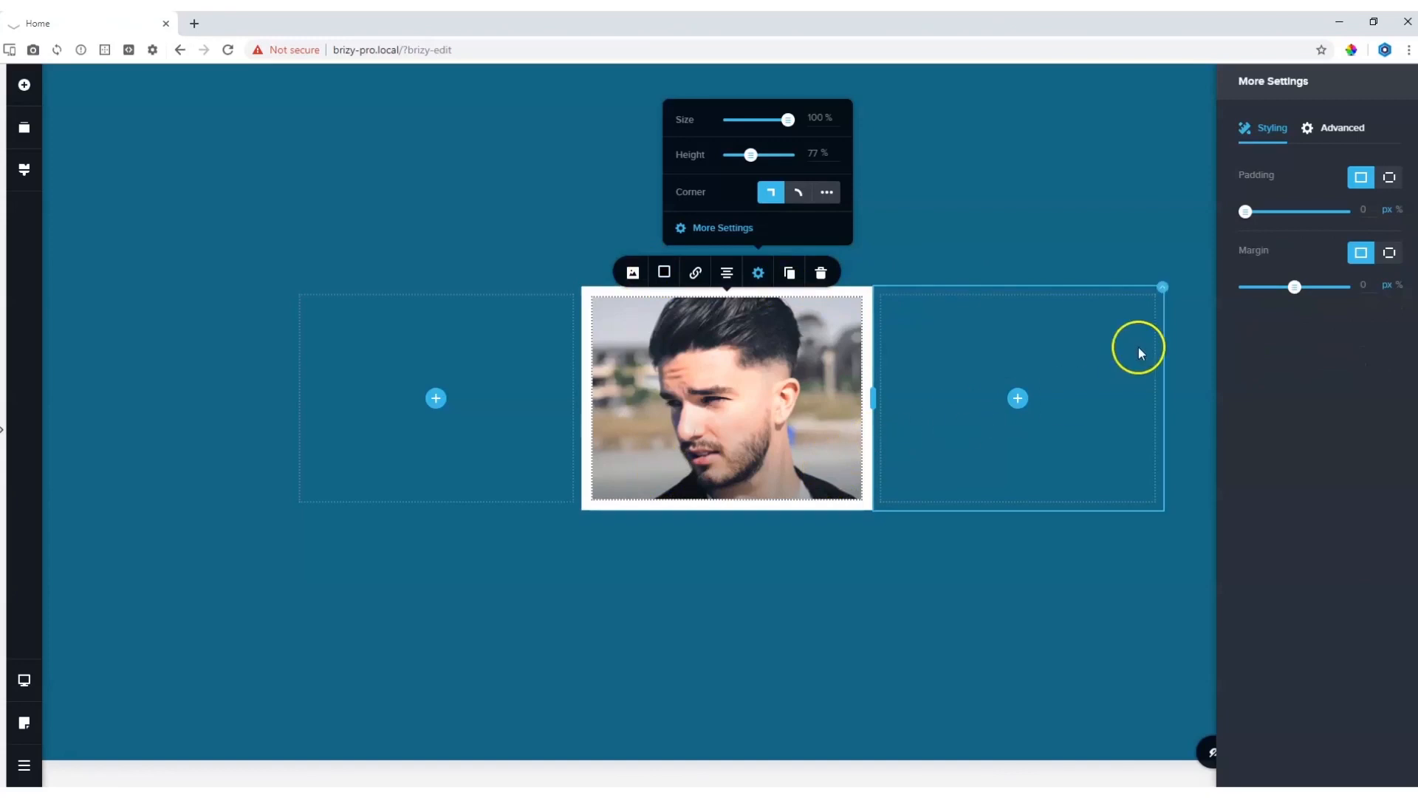